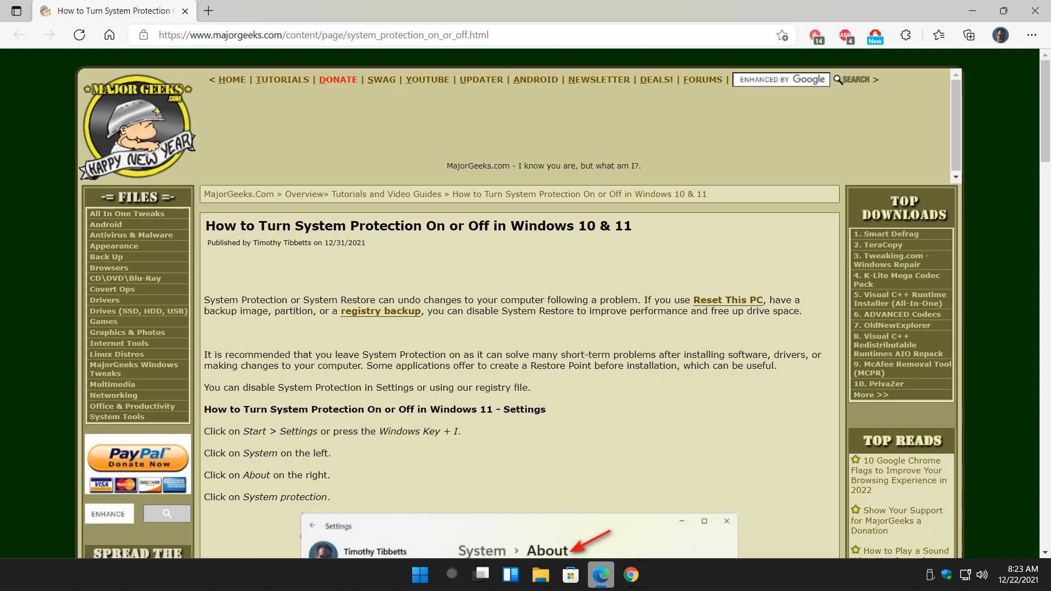
Step: Scroll through the MajorGeeks tutorial to review the steps for turning System Protection off
scroll("down", 3)
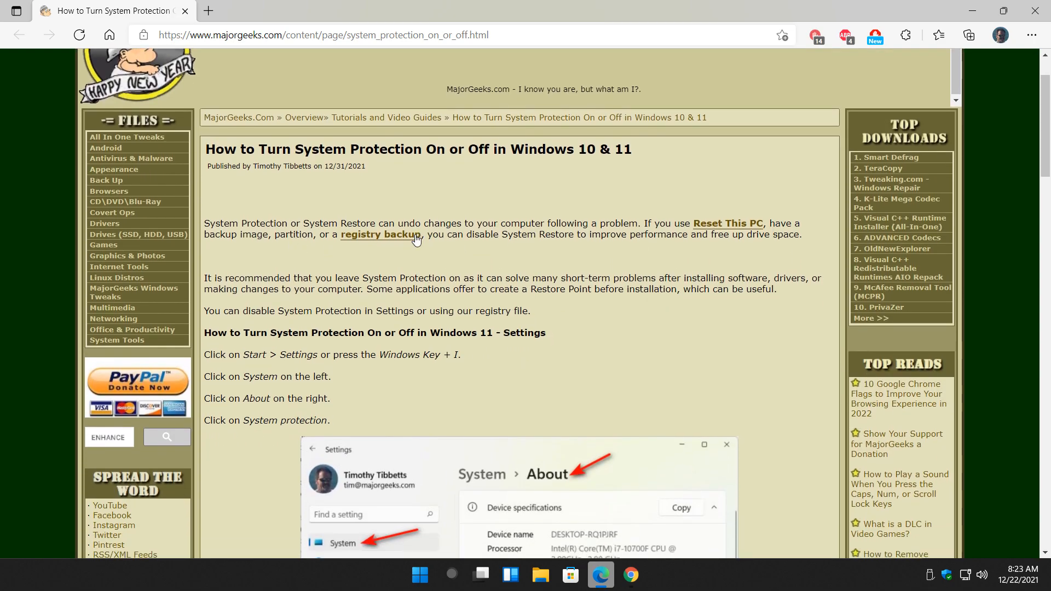
mouse_move(221, 241)
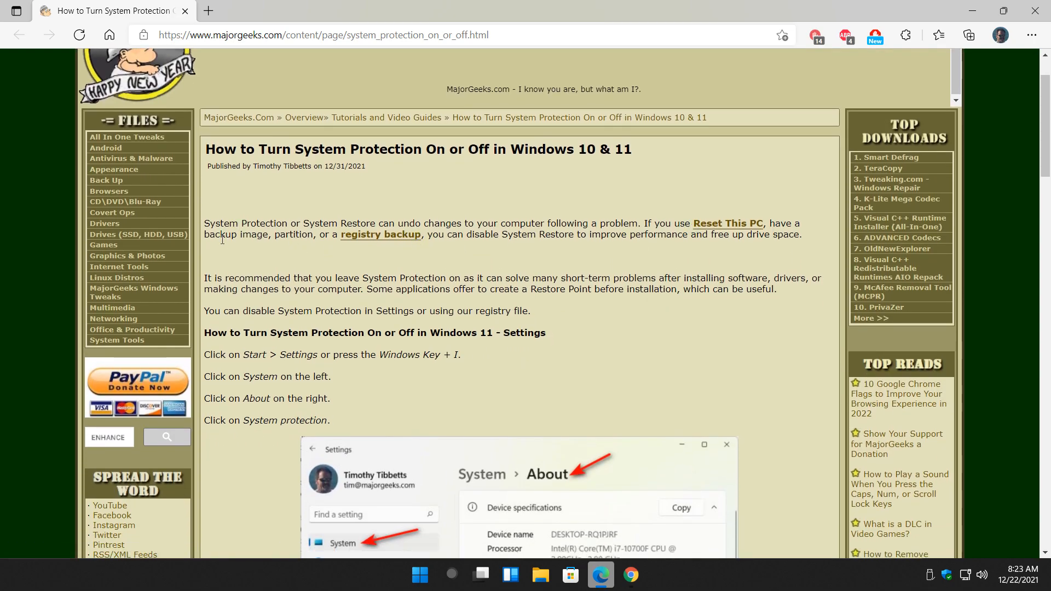
left_click_drag(212, 234, 802, 234)
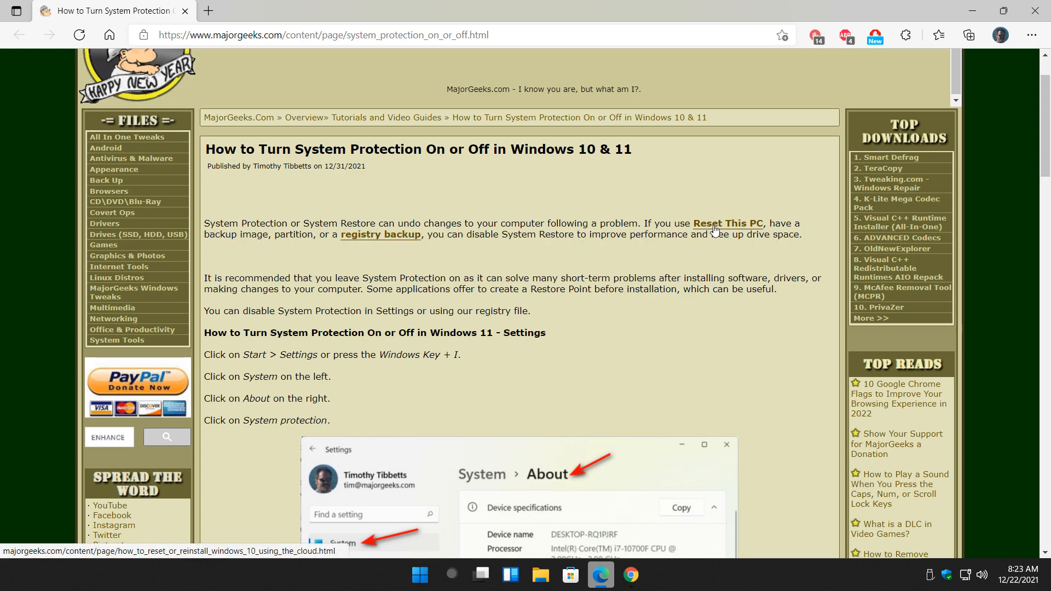
mouse_move(893, 192)
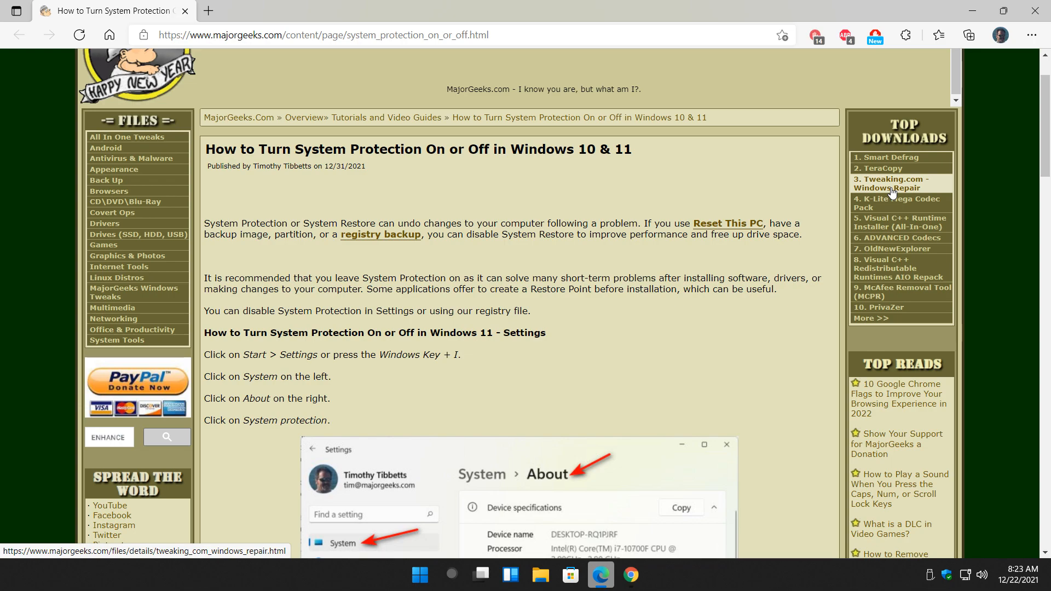
mouse_move(381, 252)
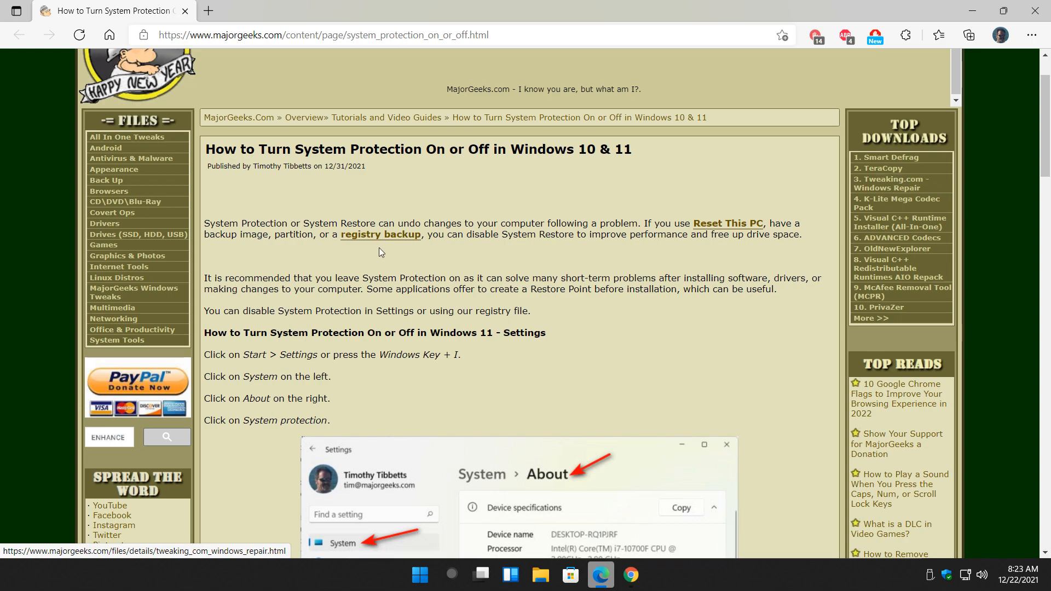
mouse_move(496, 255)
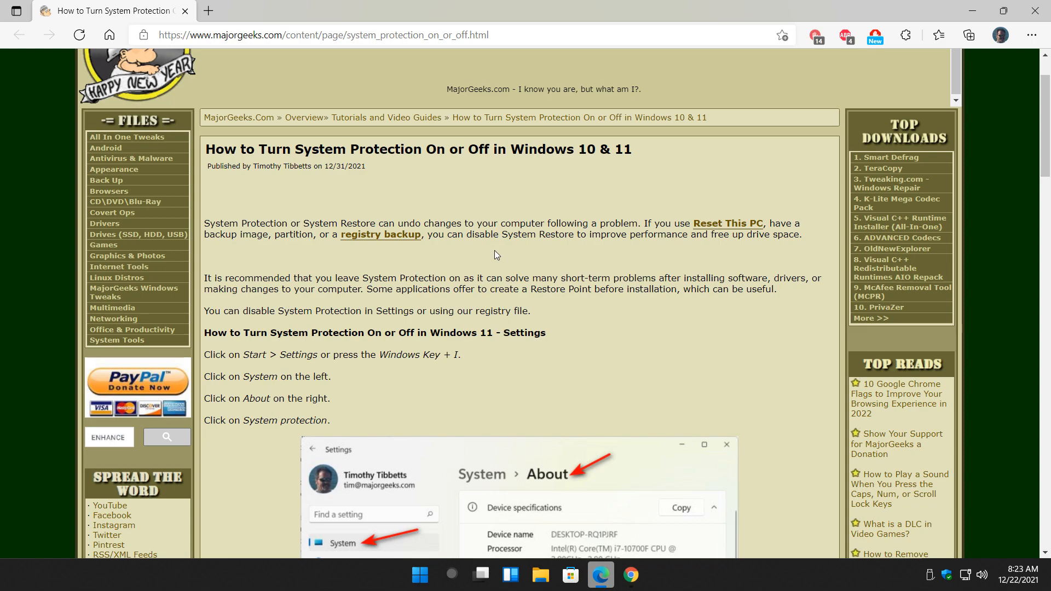
mouse_move(503, 239)
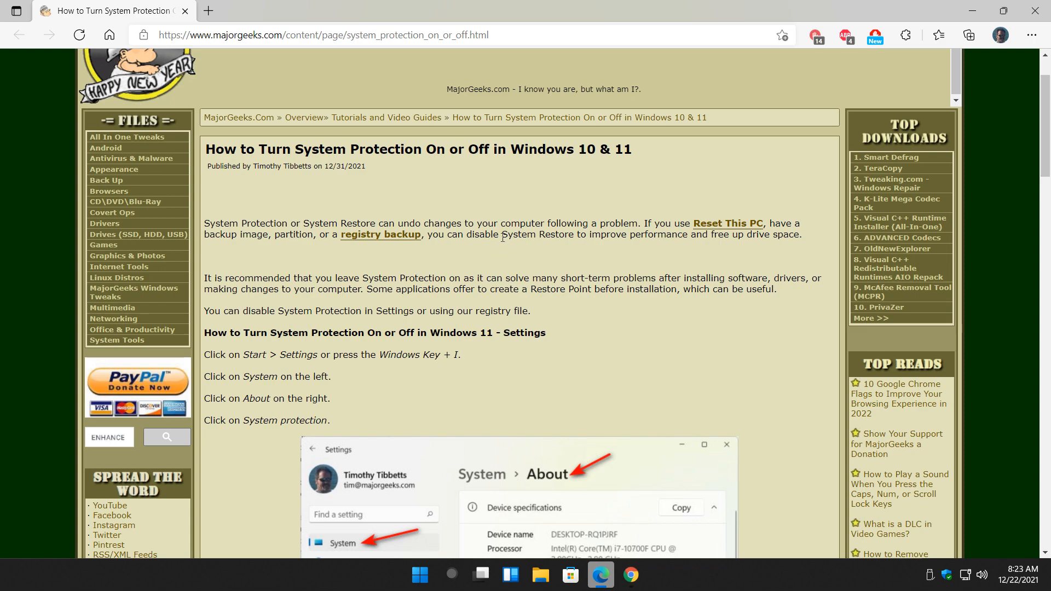
scroll("down", 3)
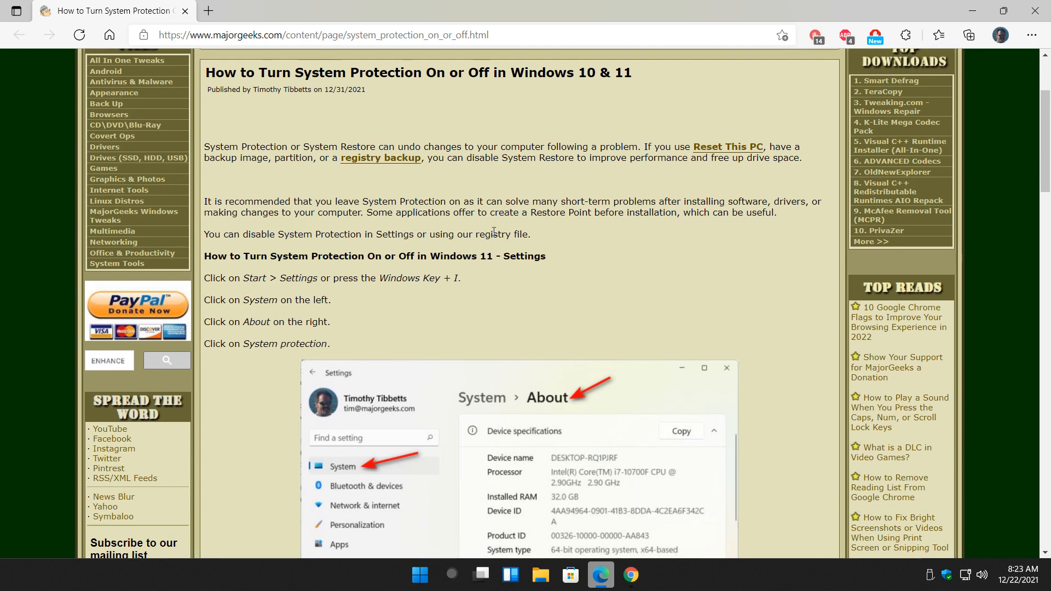
mouse_move(499, 223)
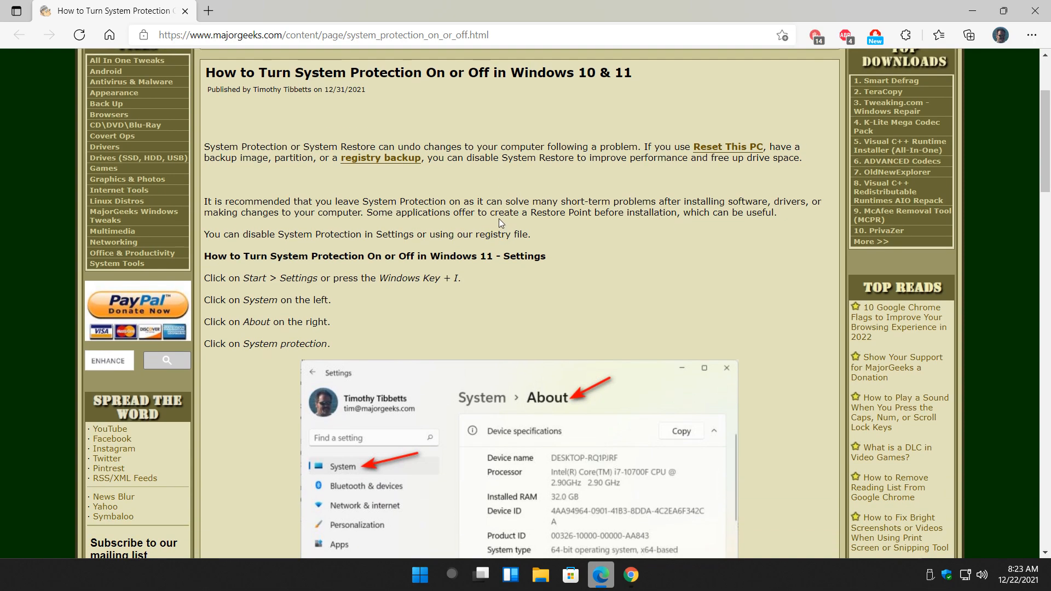
scroll("down", 3)
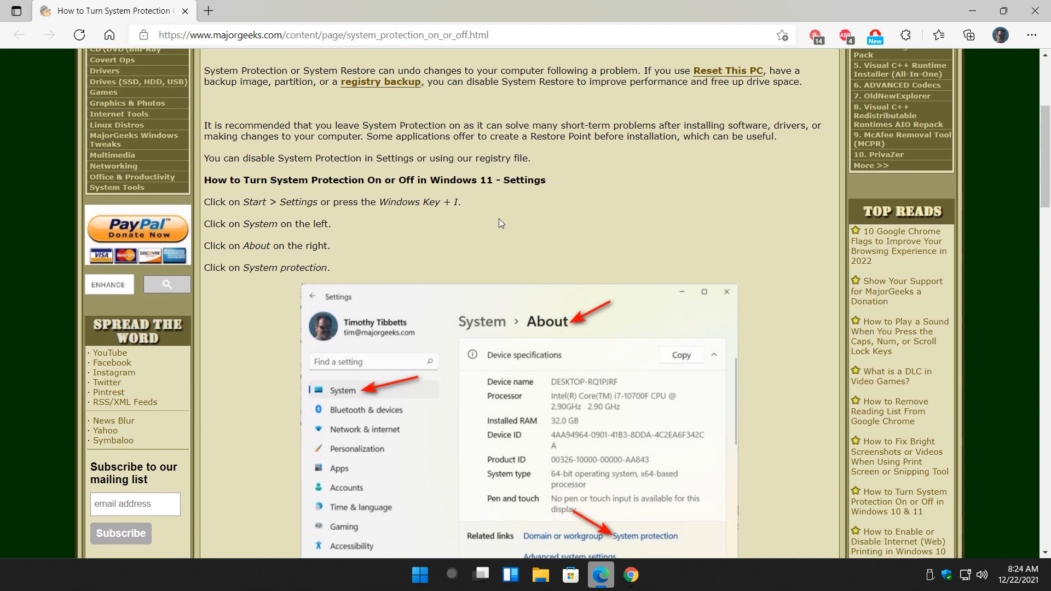
scroll("down", 3)
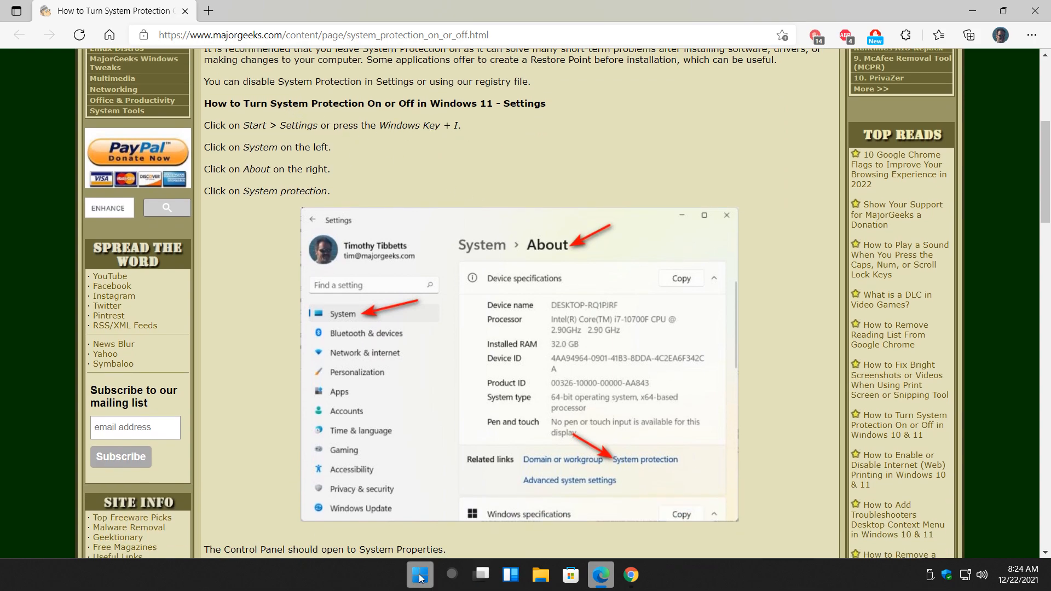
Step: Launch Settings from Start, reach System > About's related links and open System protection
left_click(421, 575)
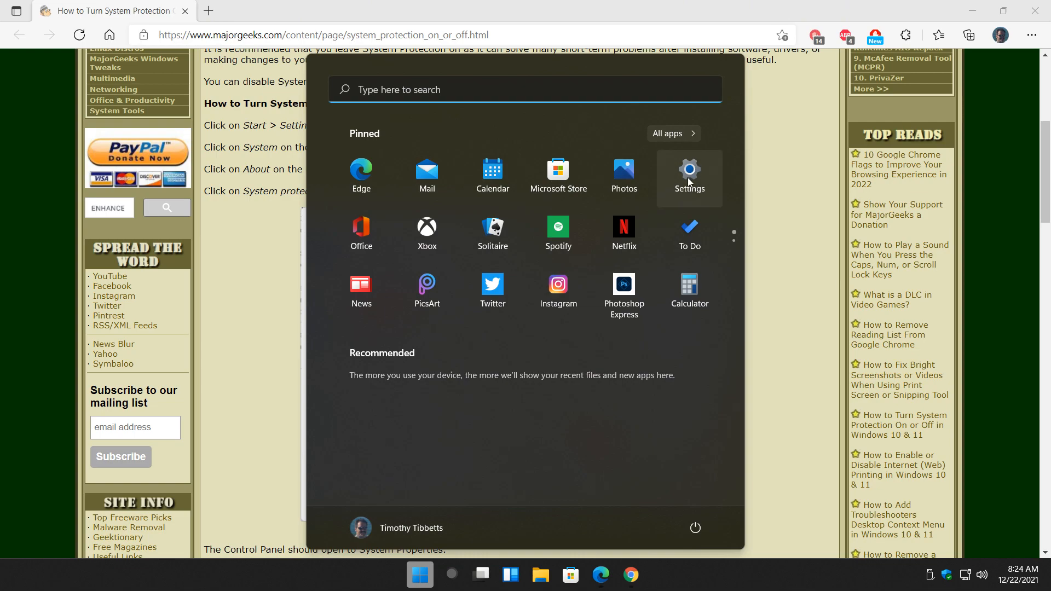
left_click(690, 175)
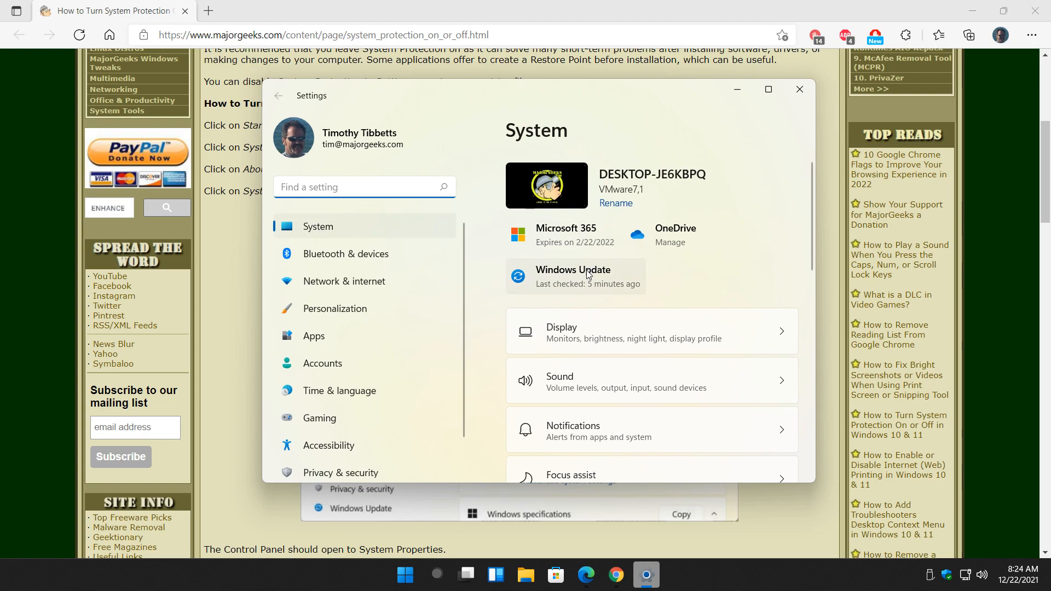
scroll("down", 3)
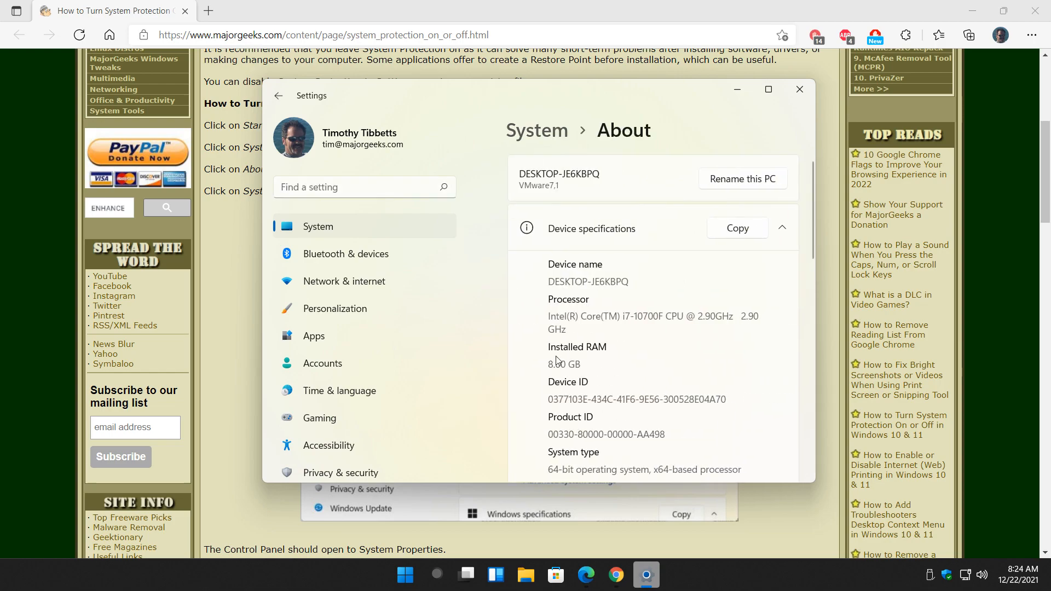
scroll("down", 3)
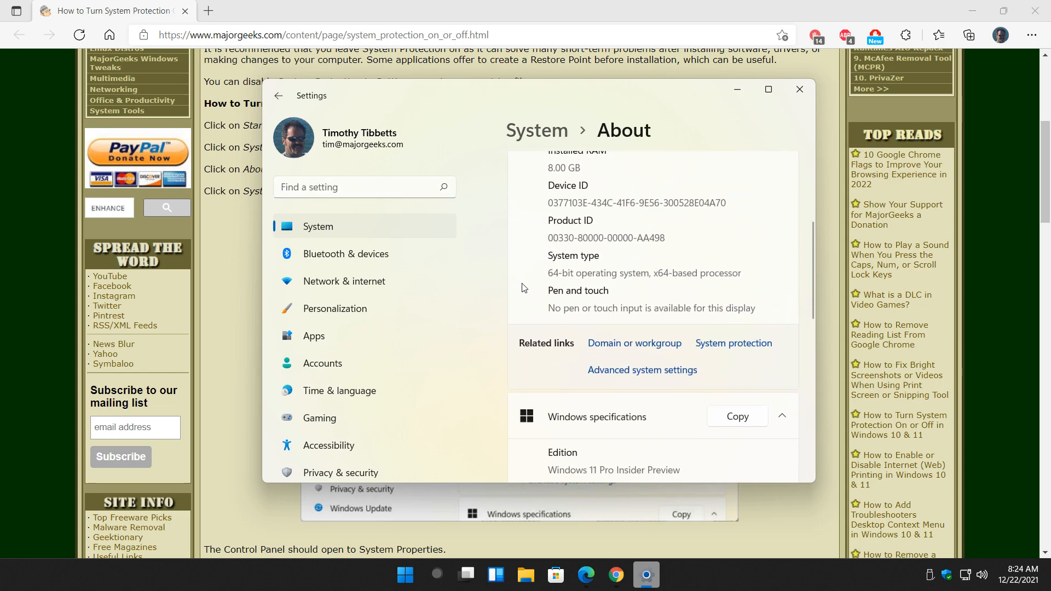
scroll("down", 3)
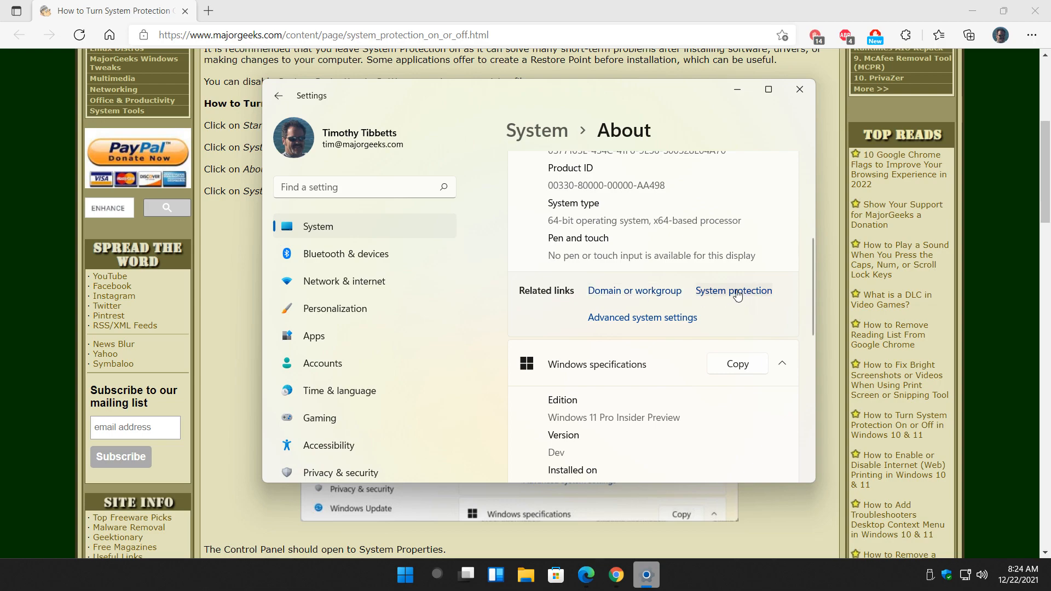
left_click(734, 291)
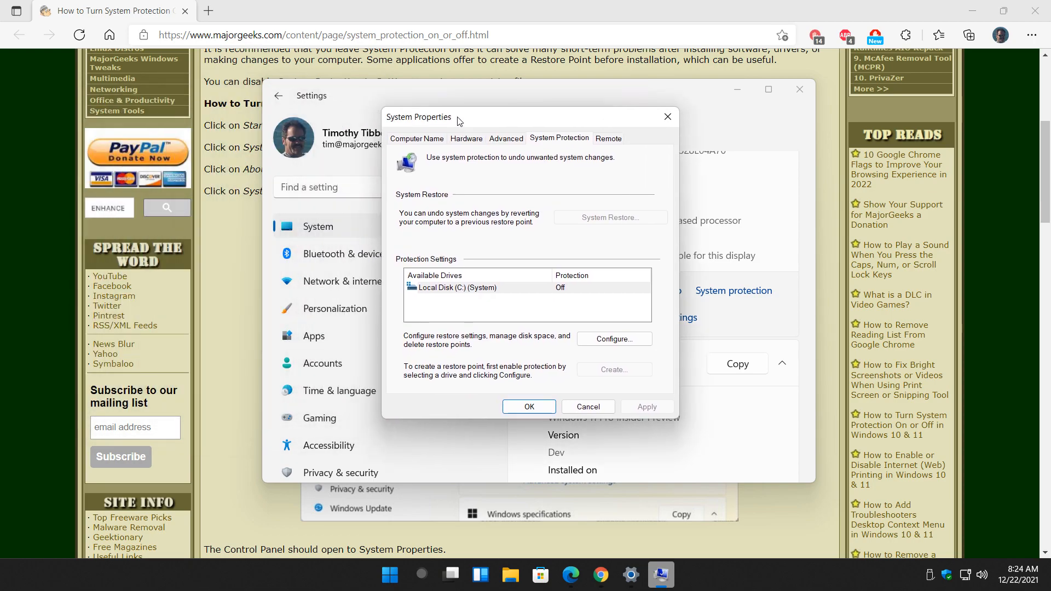
mouse_move(799, 88)
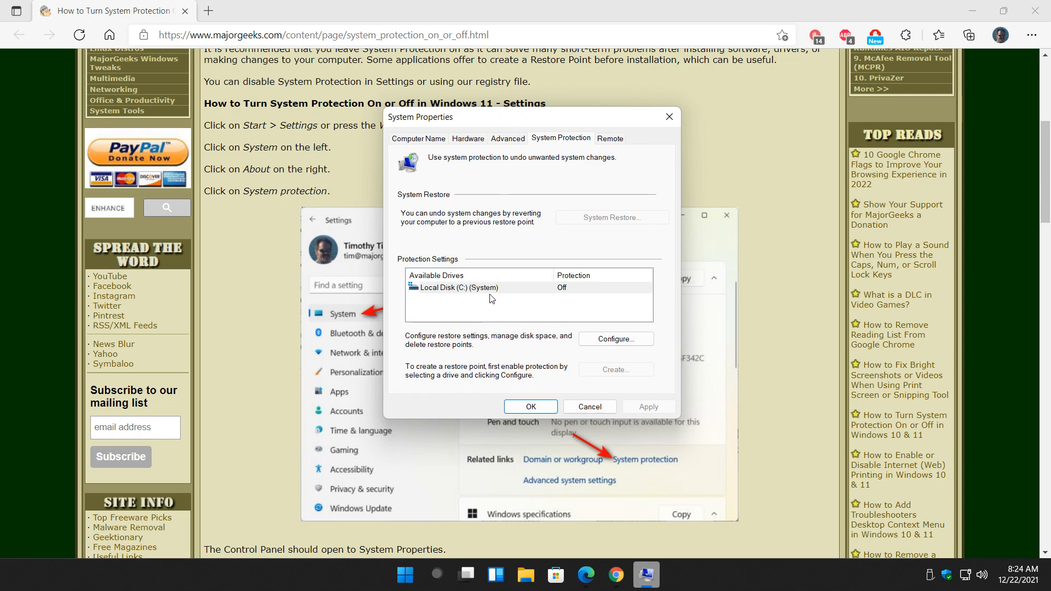
Step: Select Local Disk (C:) (System) in the Available Drives list
left_click(490, 287)
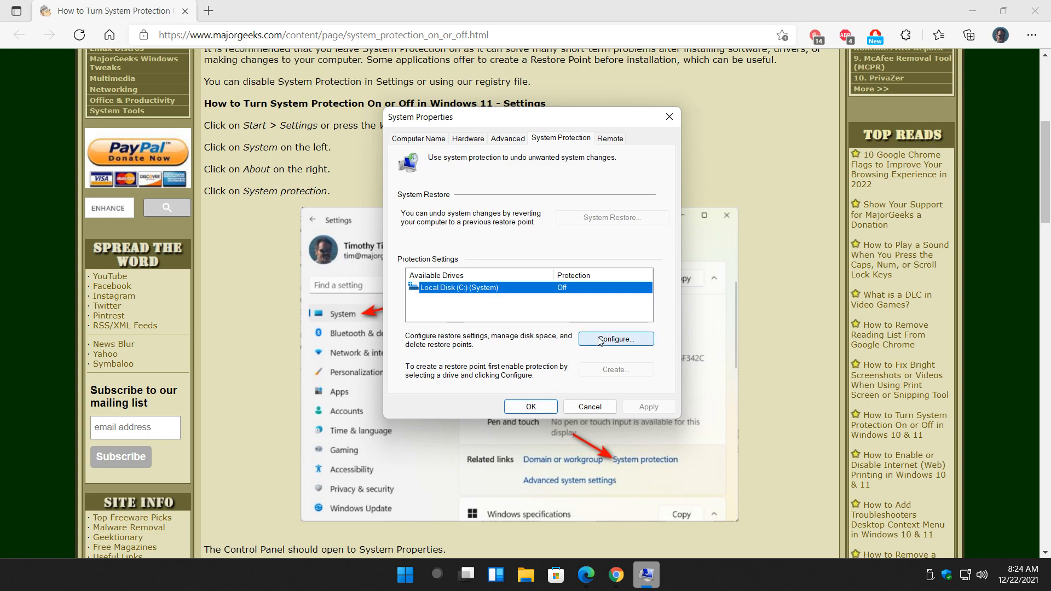
Step: Configure drive C:, keep protection disabled and drag Max Usage down to about 1-2%
left_click(615, 340)
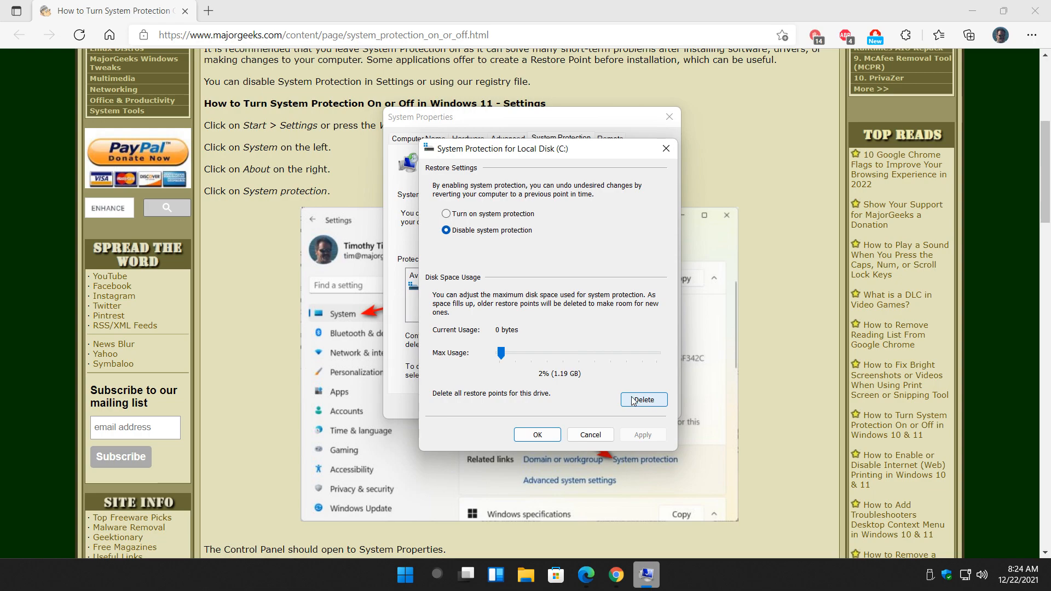
mouse_move(565, 379)
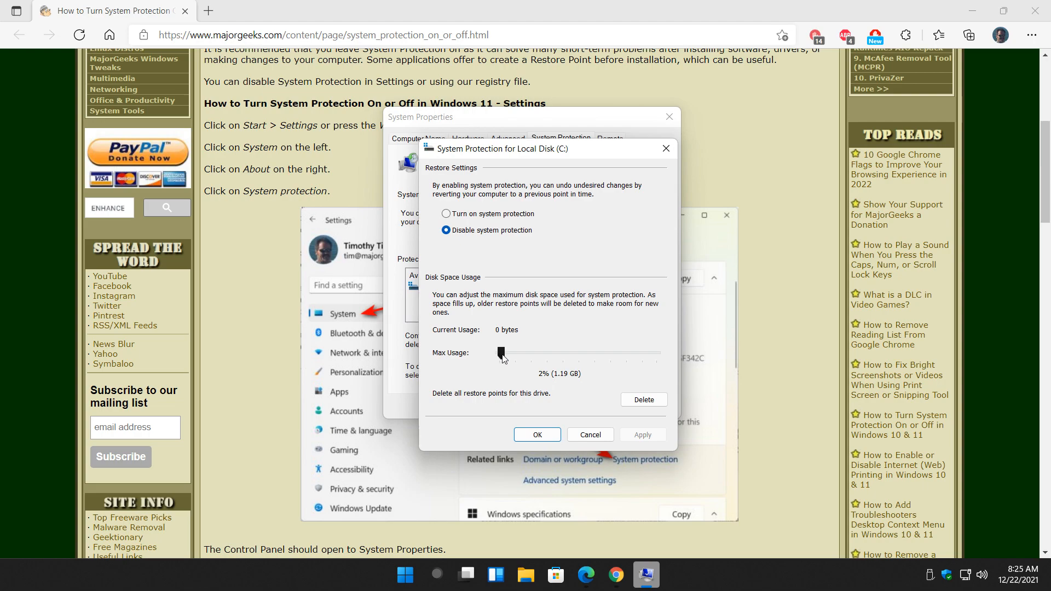
left_click_drag(501, 354, 525, 354)
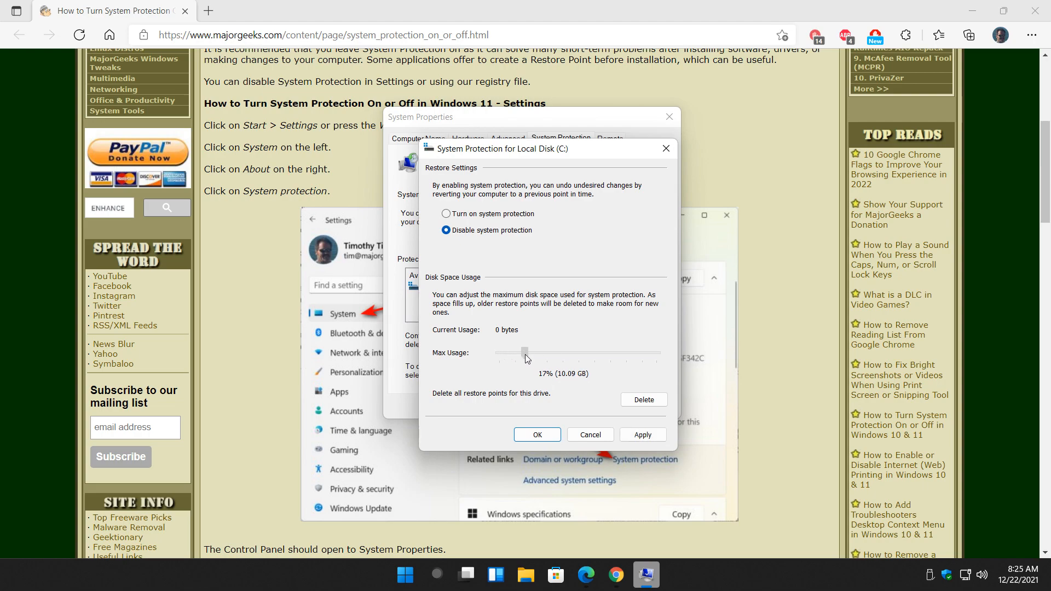
left_click_drag(524, 353, 528, 353)
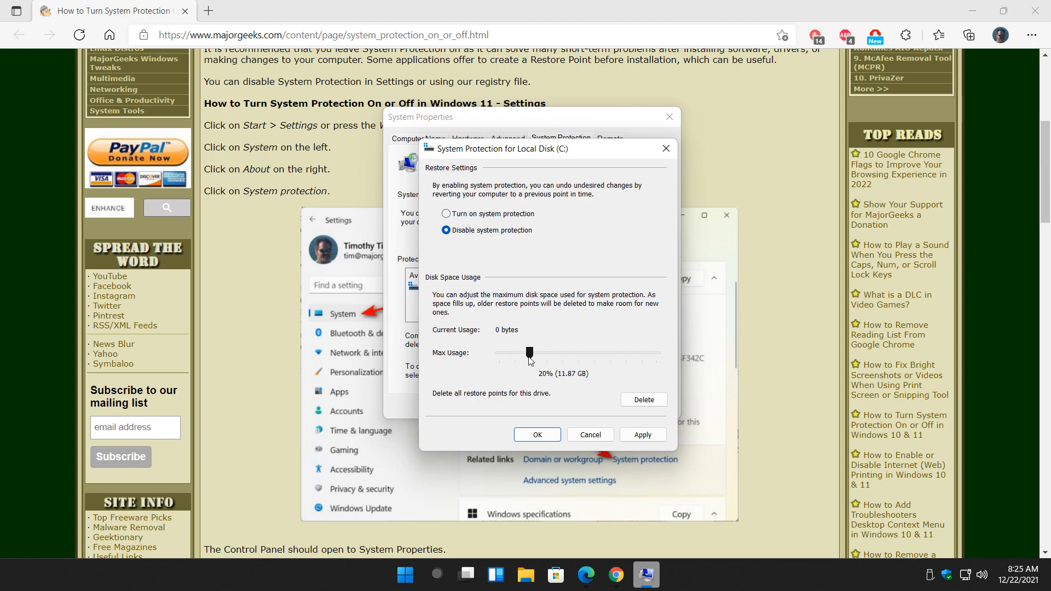
left_click_drag(529, 353, 507, 353)
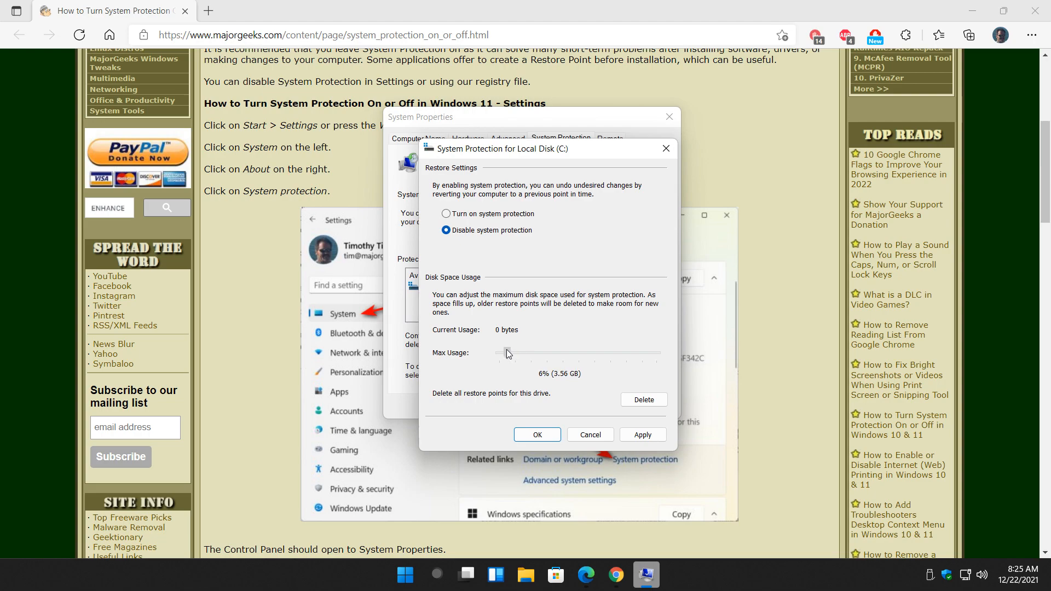
left_click_drag(506, 353, 499, 353)
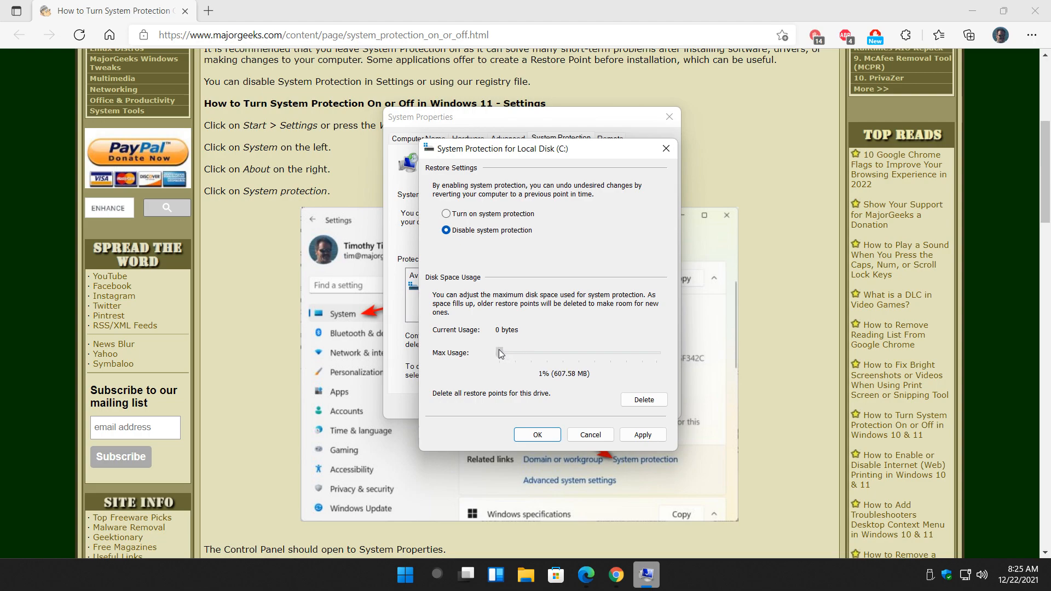
left_click_drag(499, 353, 504, 352)
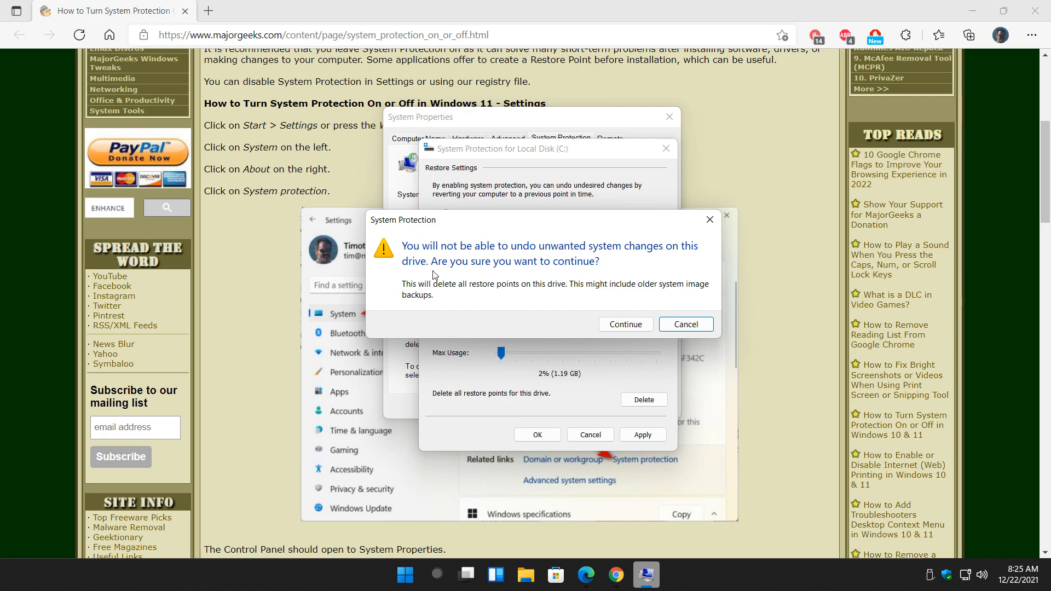
Step: Delete all restore points on drive C: and dismiss the deleted confirmation
left_click(625, 324)
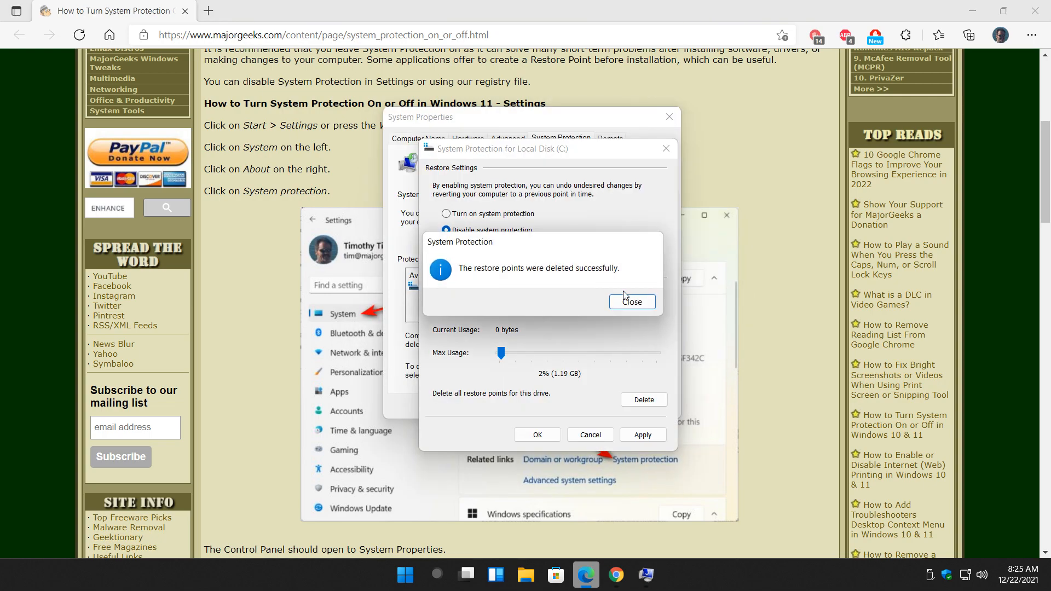
left_click(633, 302)
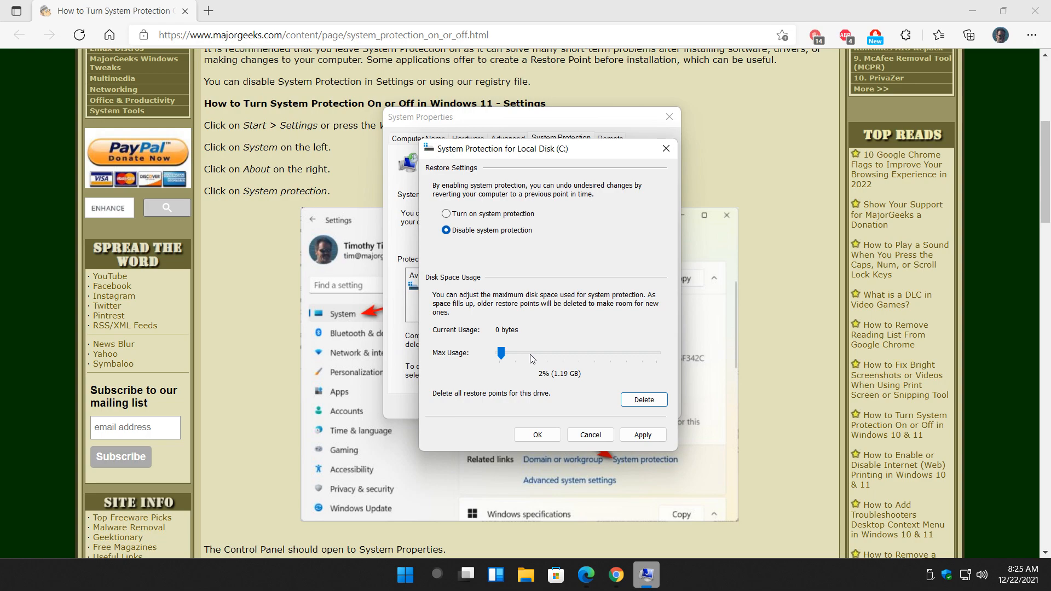
left_click(445, 214)
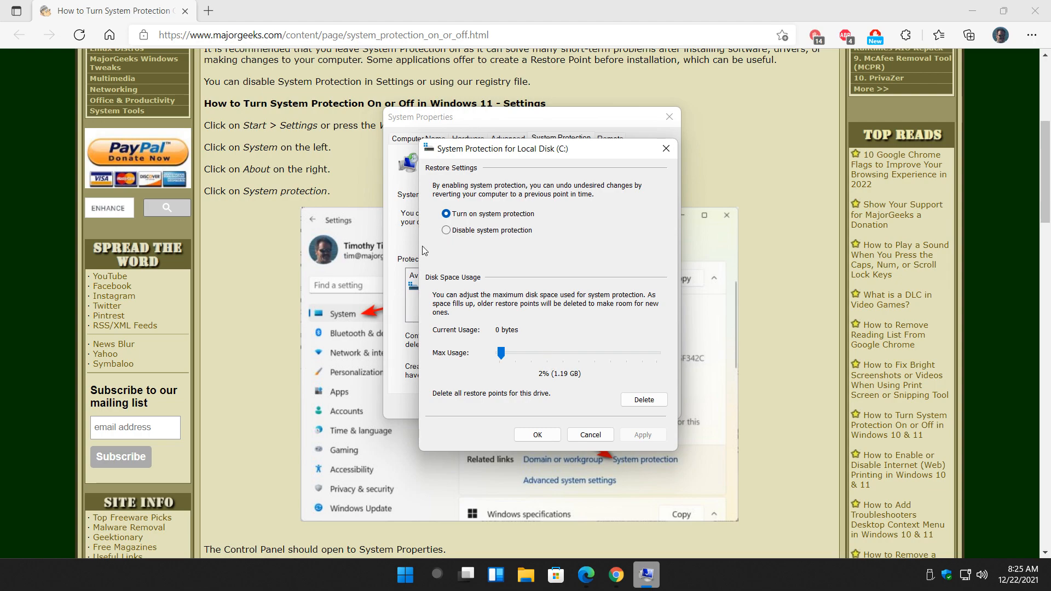
Step: Choose Disable system protection for drive C:, apply it and confirm turning protection off
left_click(446, 230)
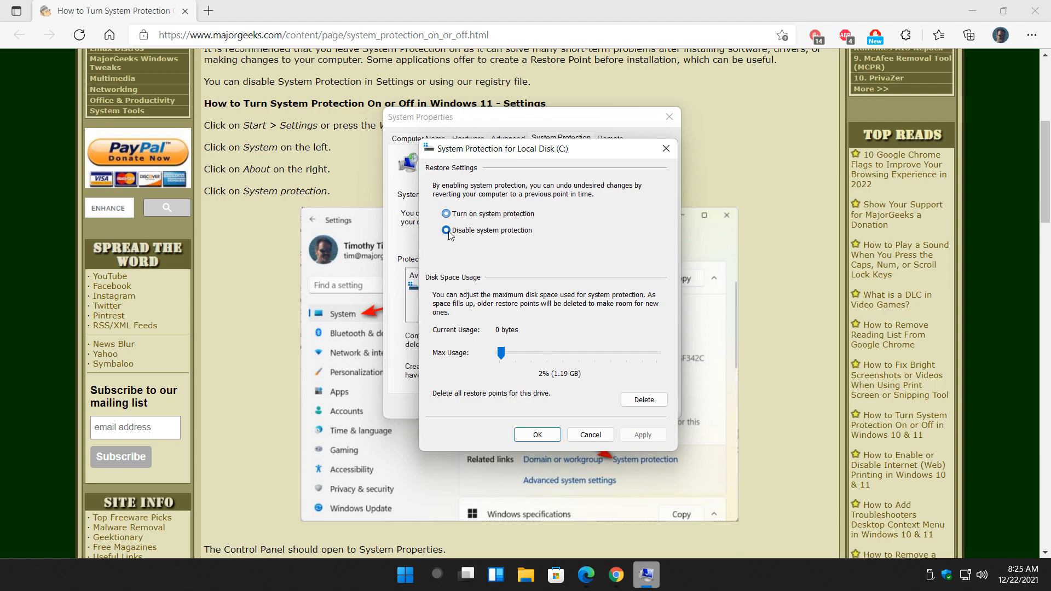
left_click(446, 230)
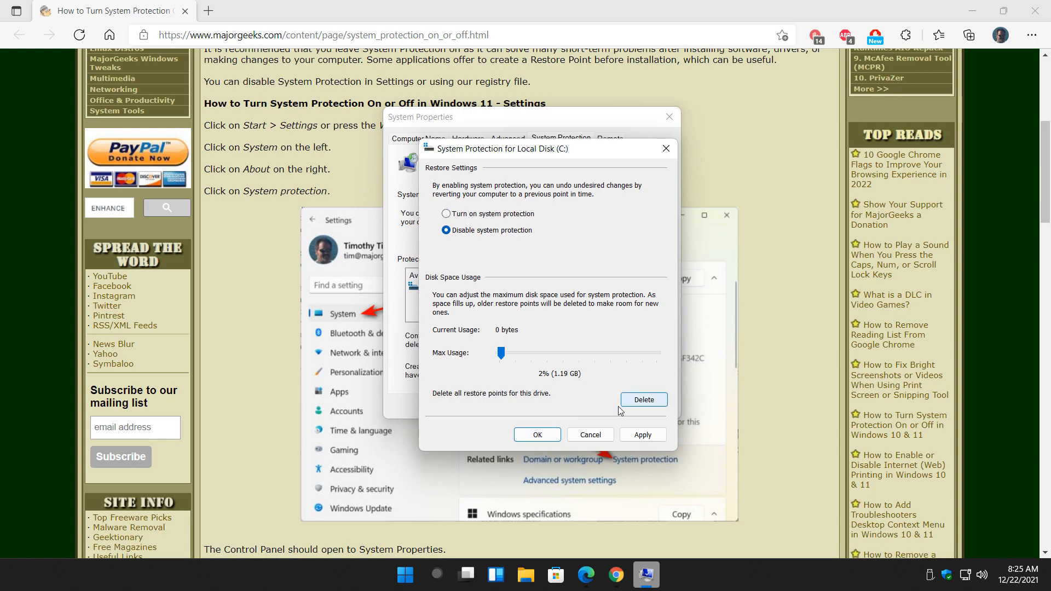
left_click(643, 435)
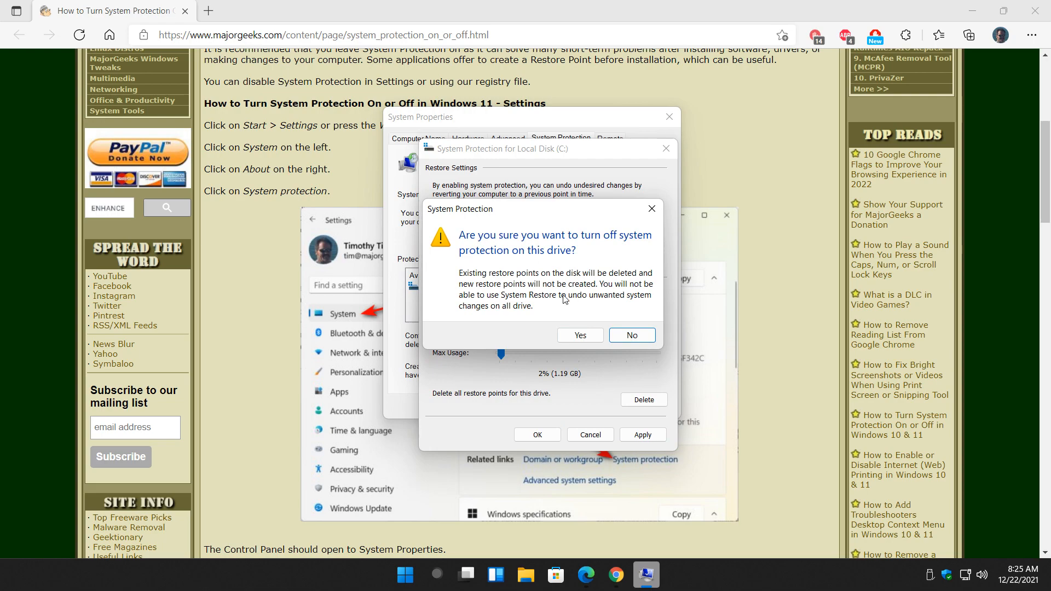
left_click(581, 335)
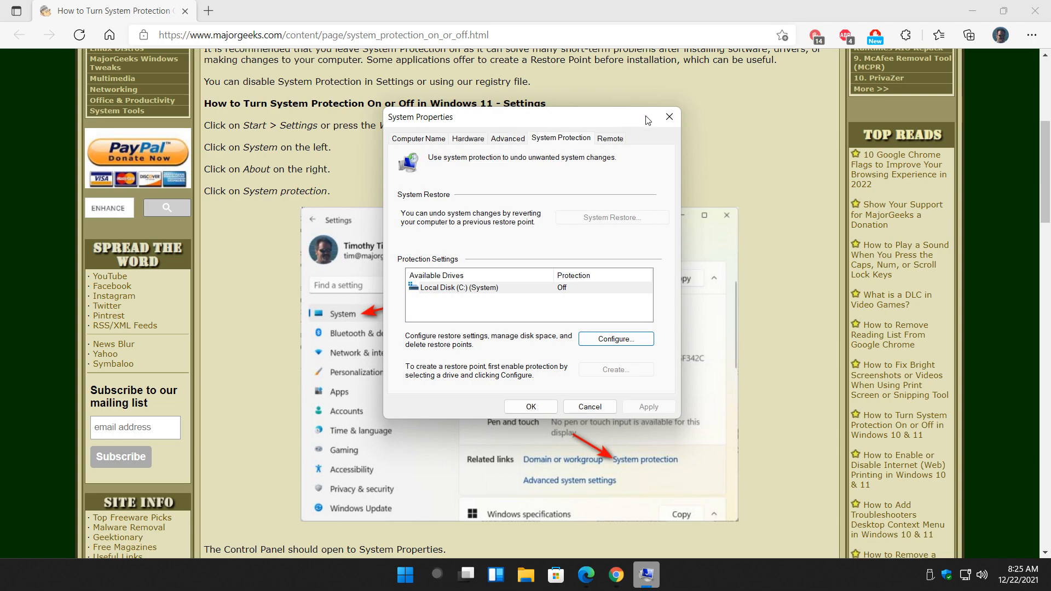
Step: Close System Properties and scroll the MajorGeeks tutorial down to its registry-file section
left_click(669, 116)
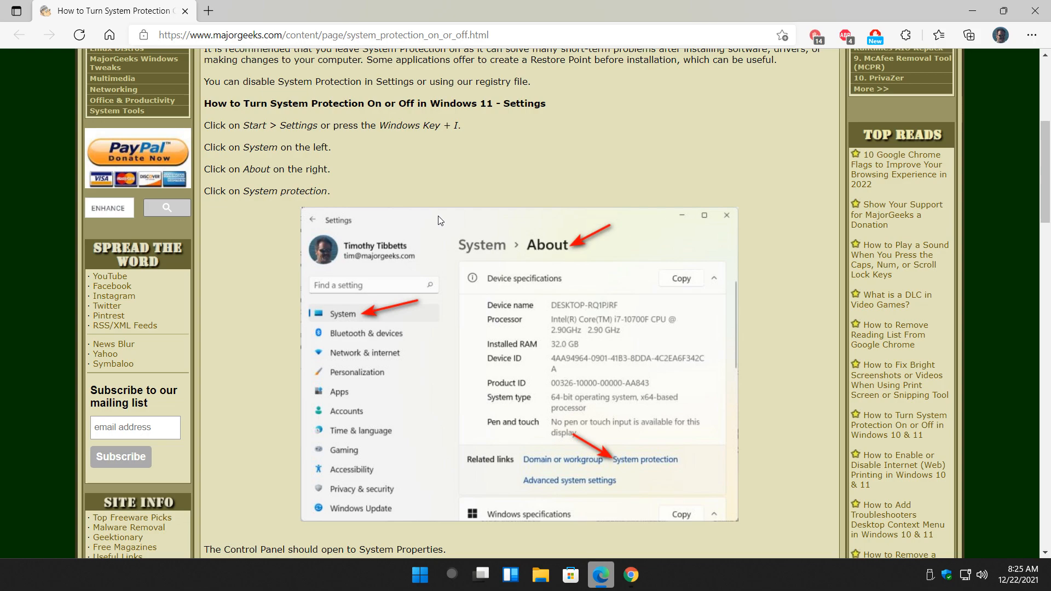
mouse_move(445, 179)
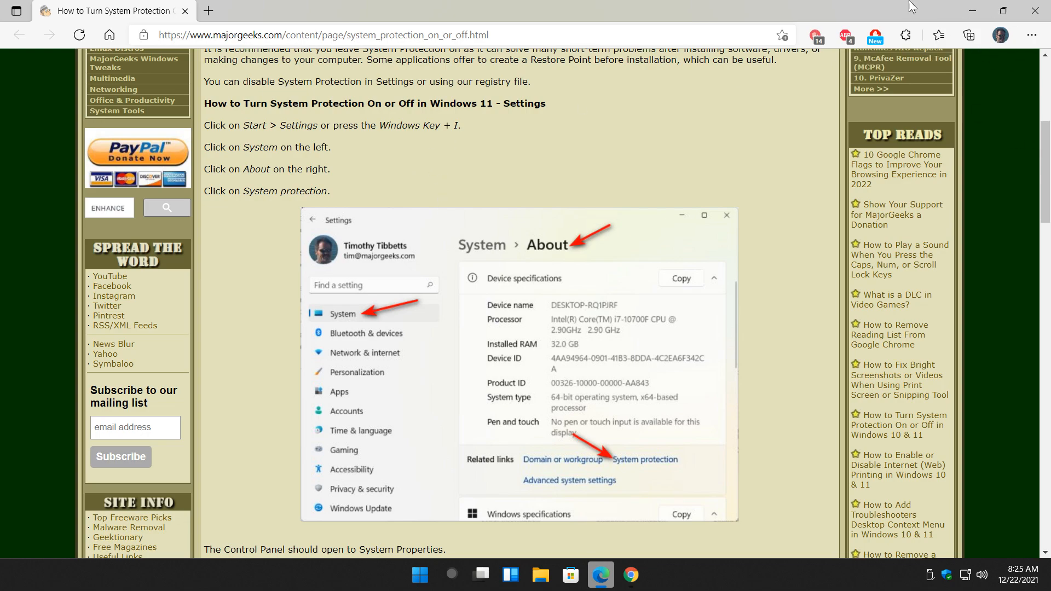
mouse_move(427, 142)
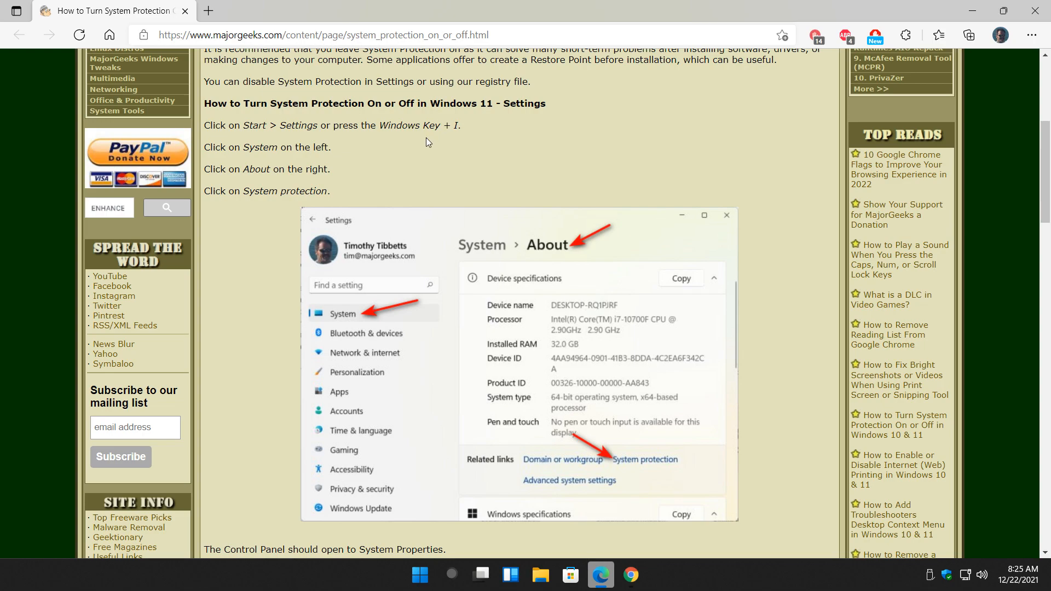
mouse_move(215, 274)
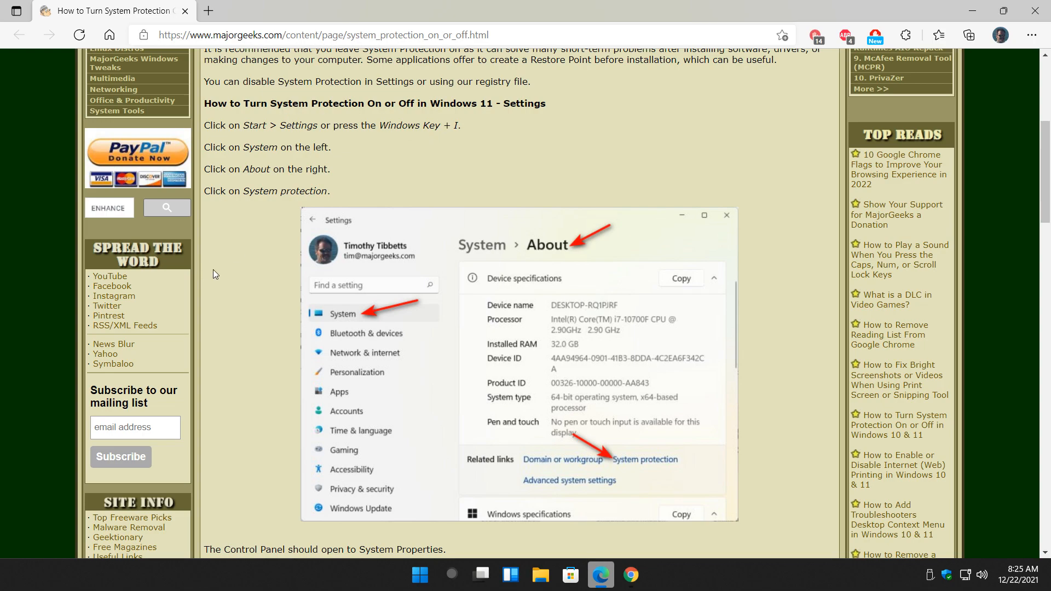
scroll("down", 3)
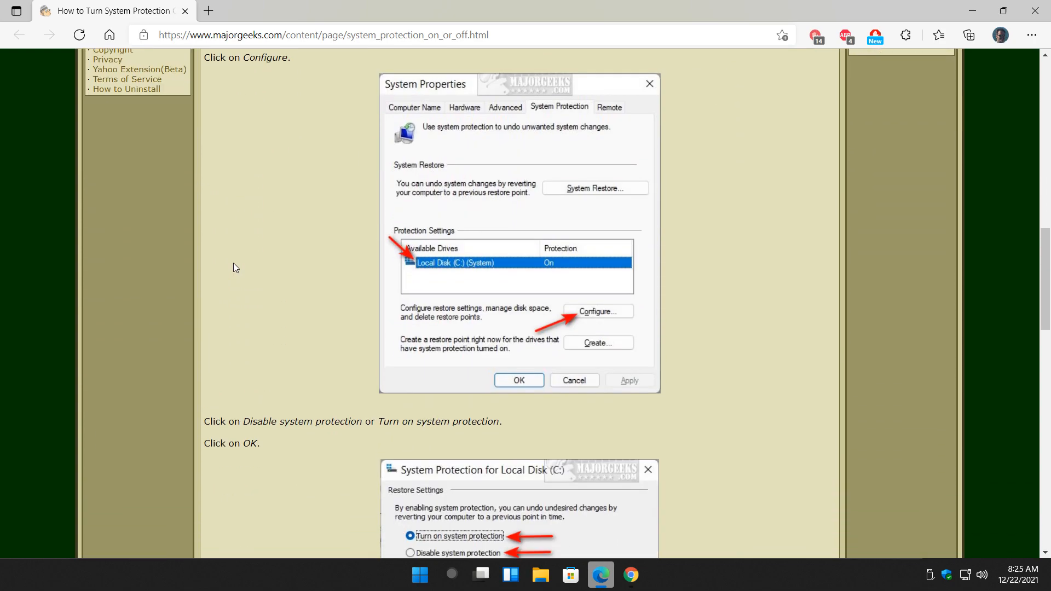
scroll("down", 3)
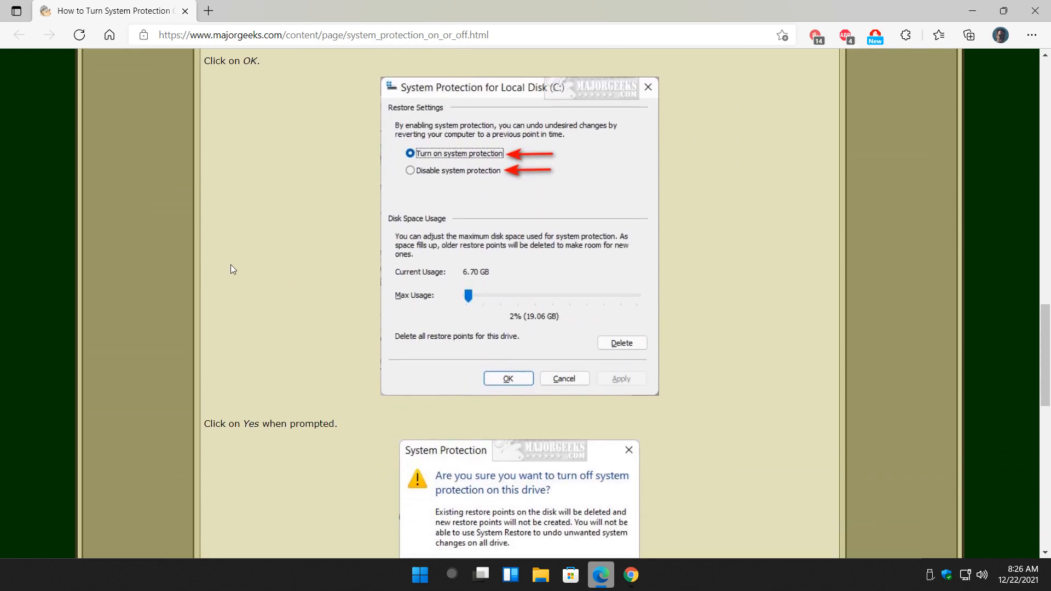
scroll("down", 3)
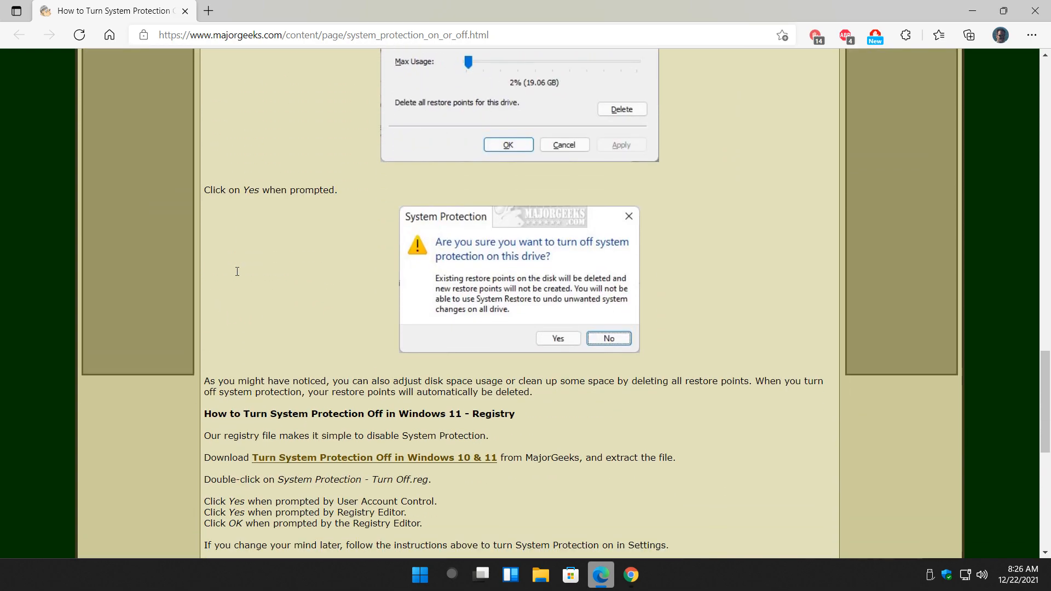
scroll("down", 3)
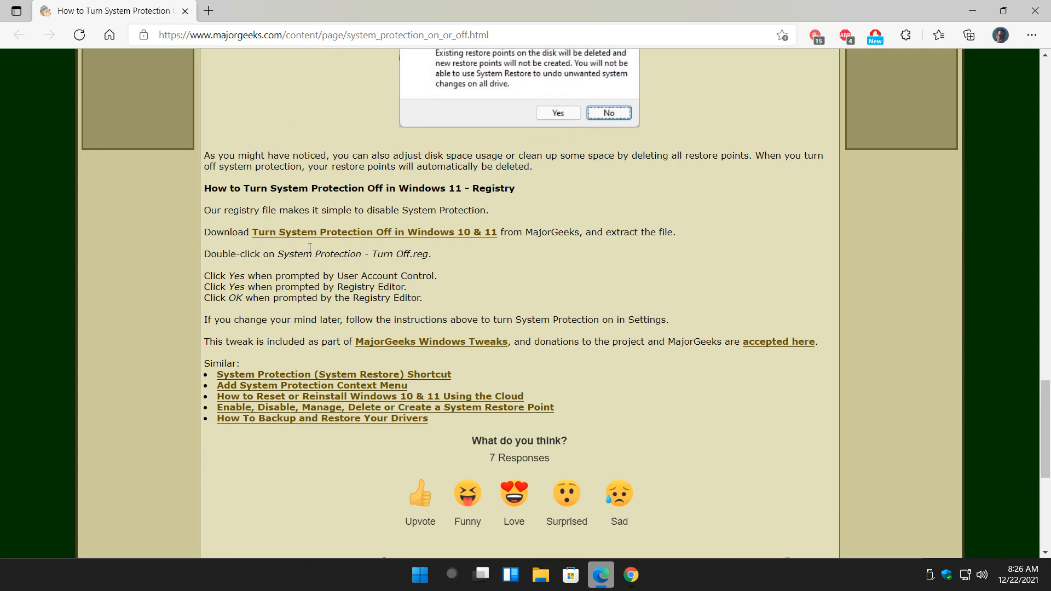
mouse_move(353, 236)
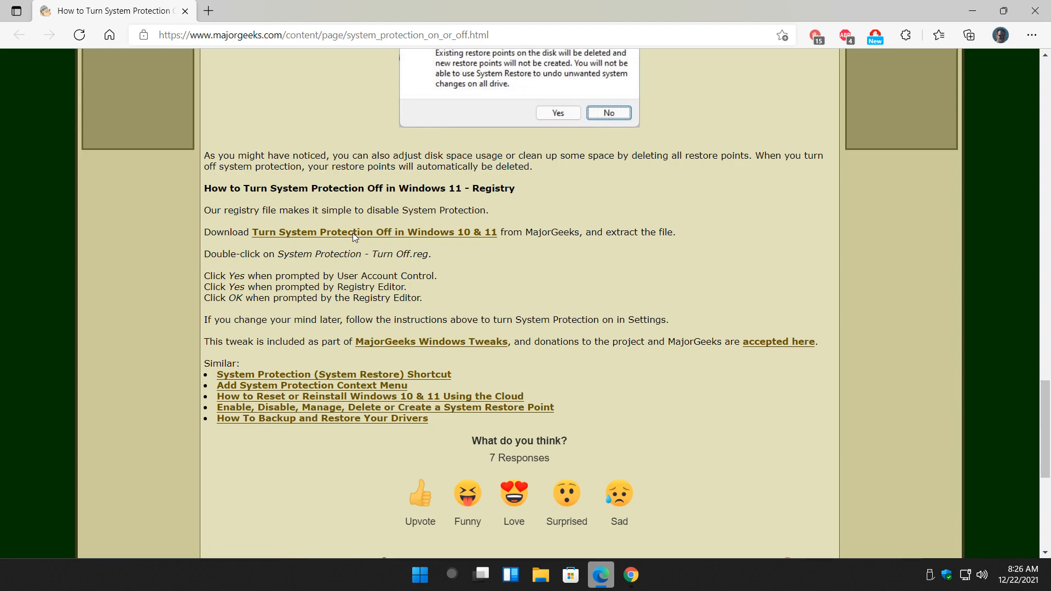
Step: Open the 'Turn System Protection Off in Windows 10 & 11' download page, then its tutorial link in a new tab
left_click(353, 232)
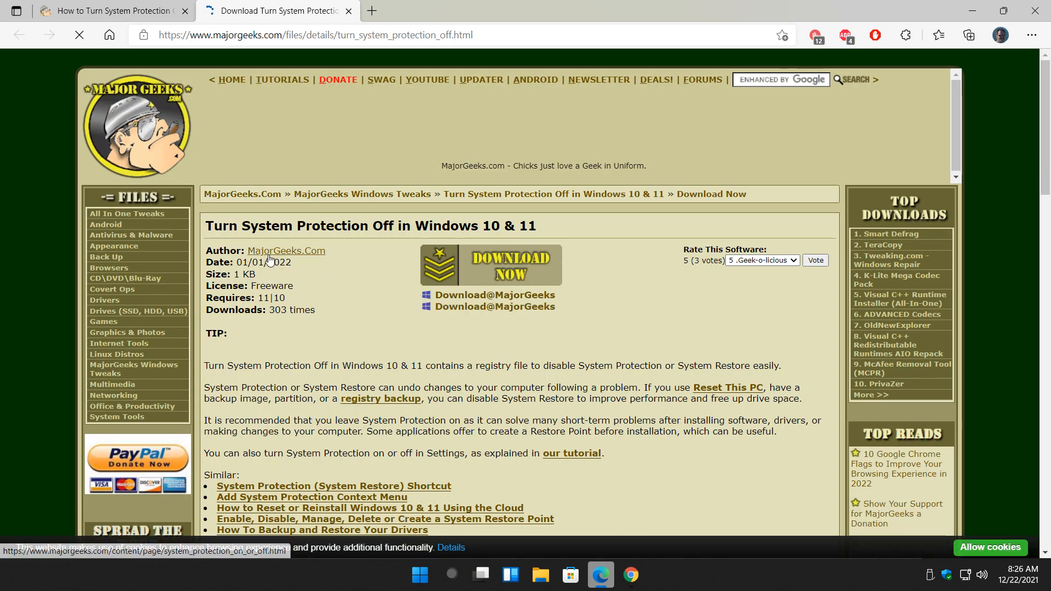
scroll("down", 3)
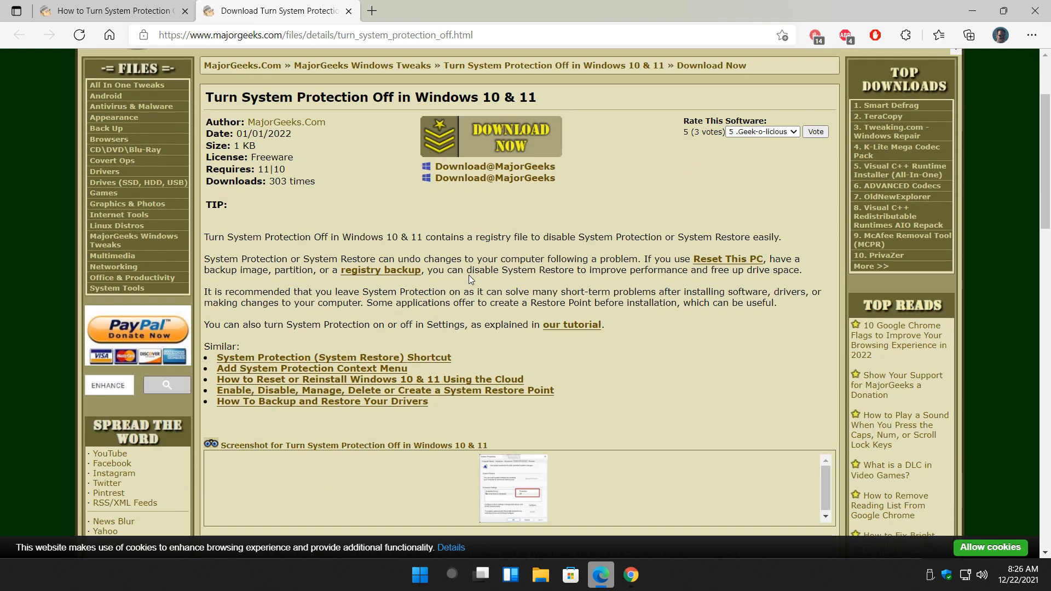
scroll("down", 3)
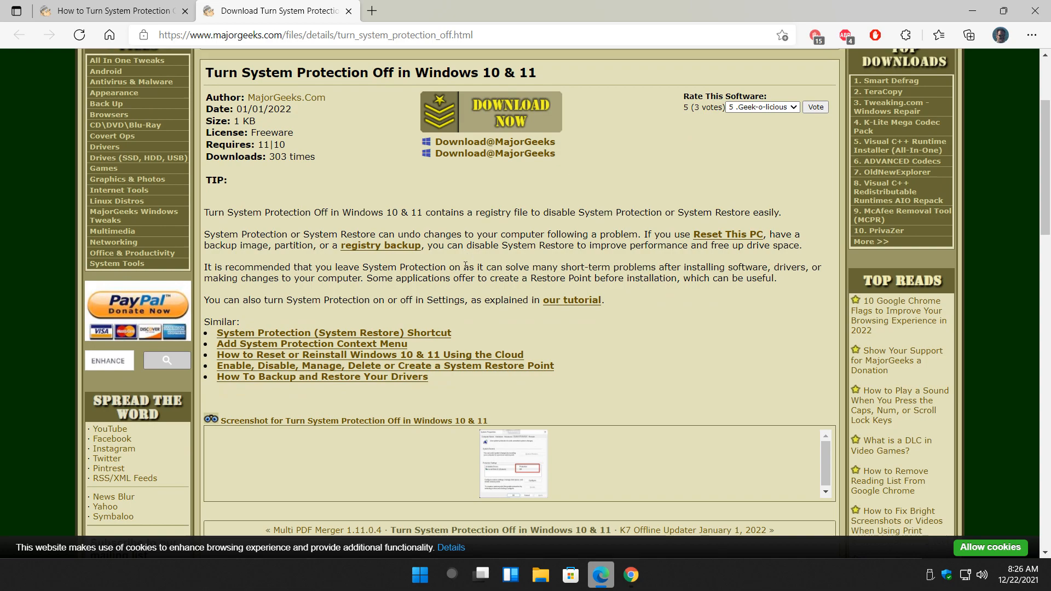
left_click(572, 300)
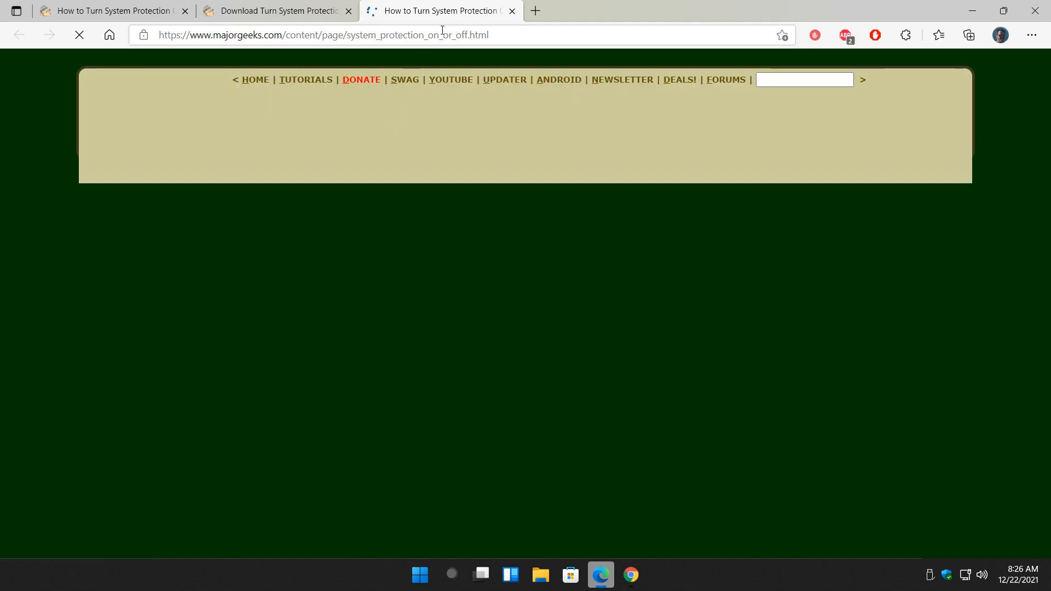
Step: Close the duplicate tutorial tab, leaving the tutorial and download page open
left_click(281, 11)
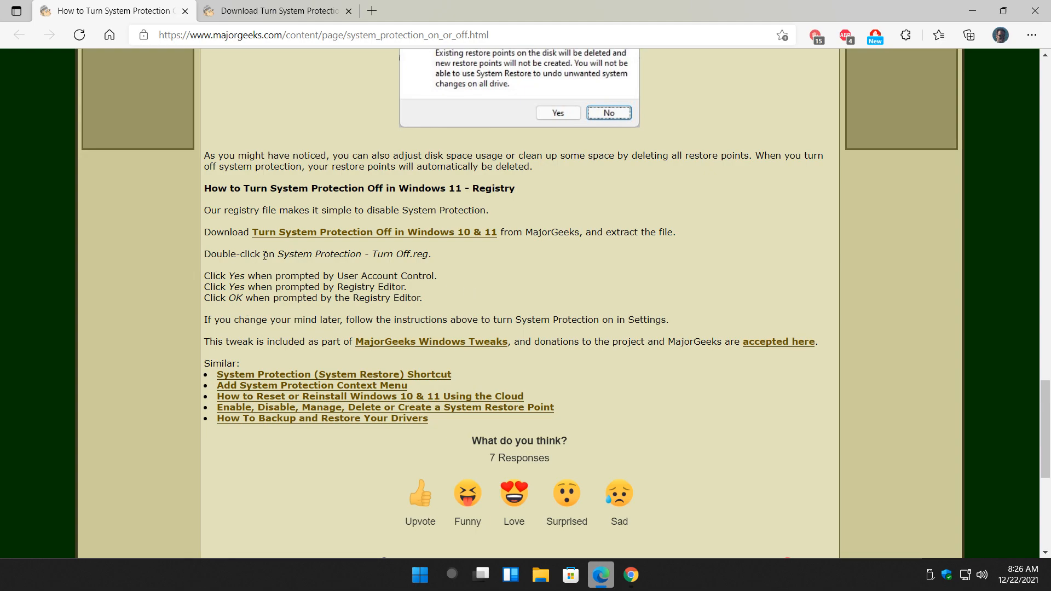
mouse_move(216, 282)
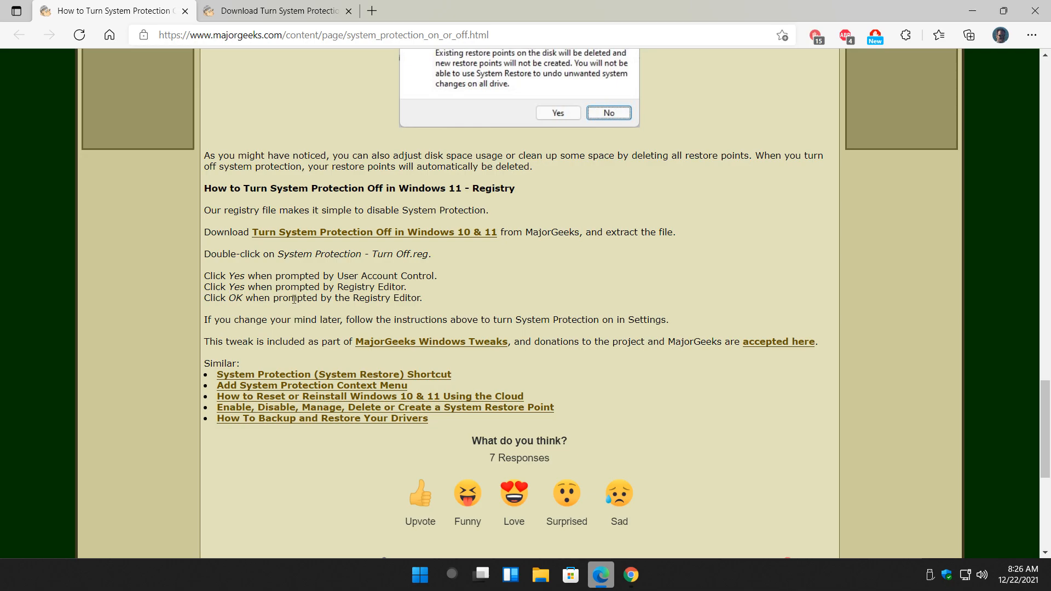
mouse_move(416, 295)
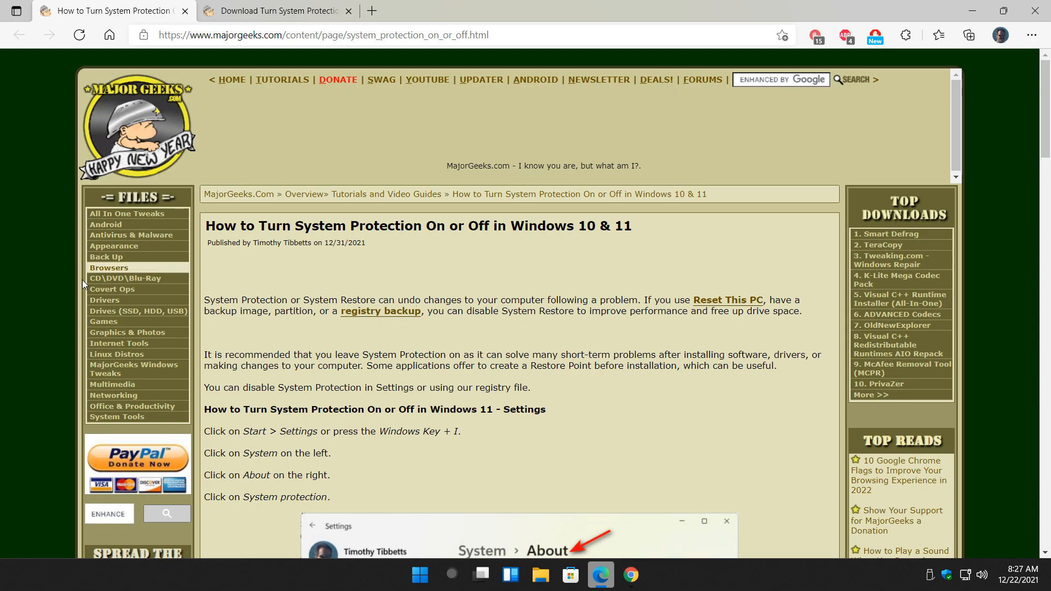
mouse_move(296, 330)
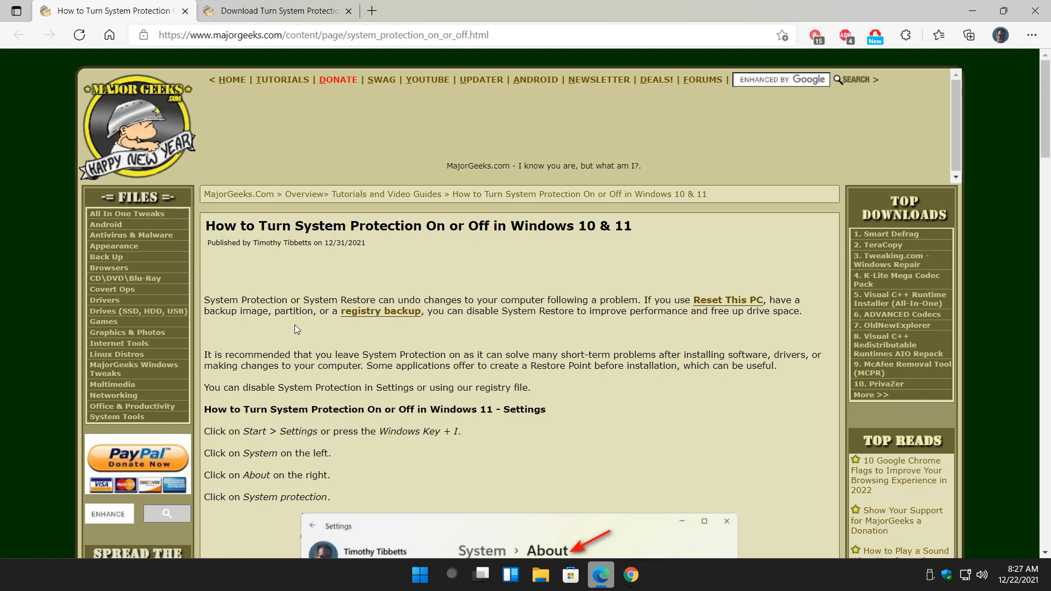